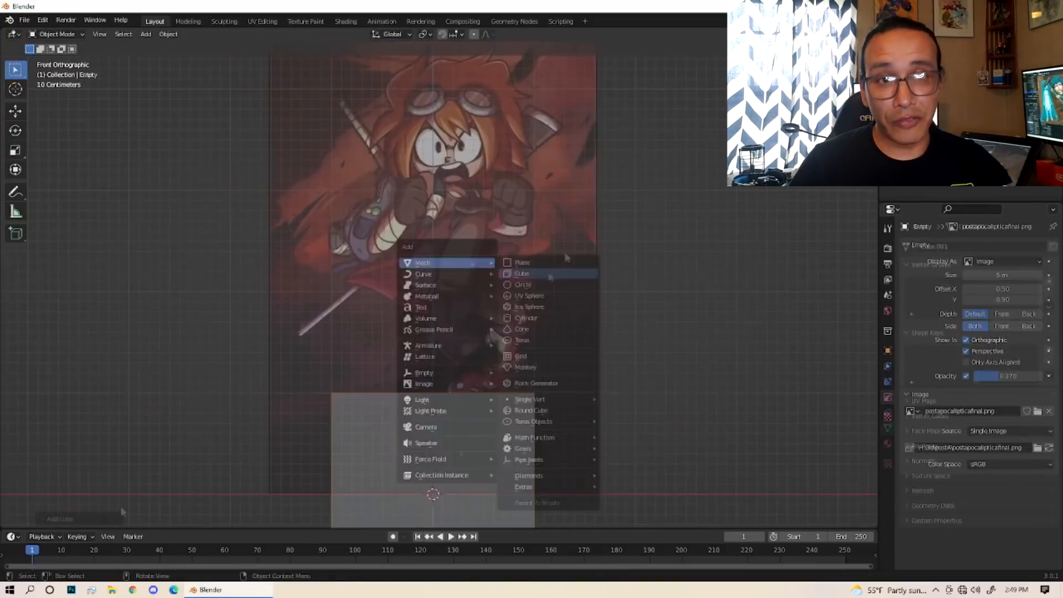
Add a cube mesh as the starting block for the cartoon head
left_click(522, 272)
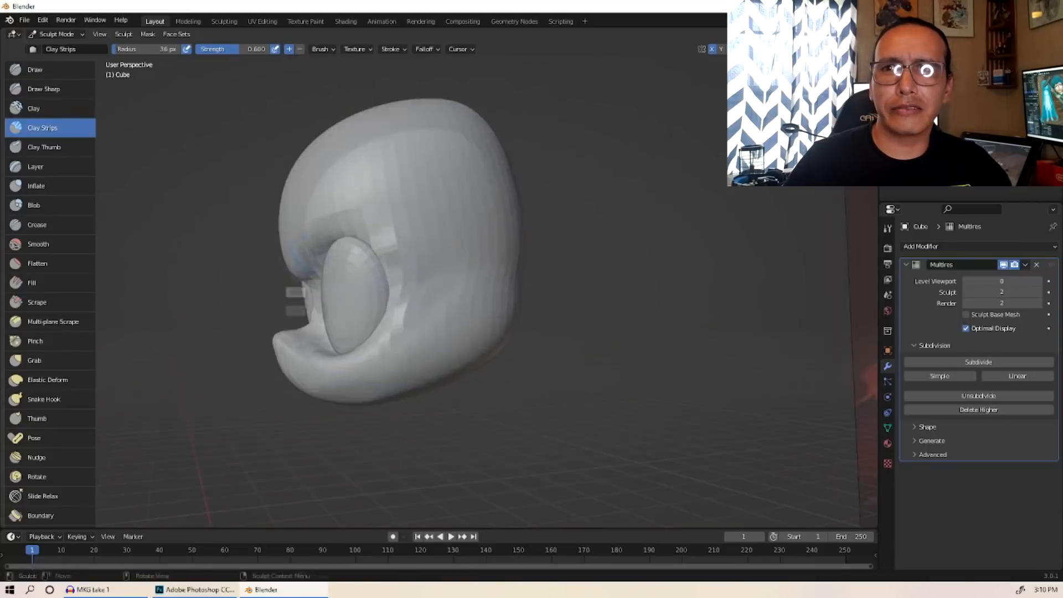
Switch sculpt brushes while refining the rounded head form
left_click(47, 380)
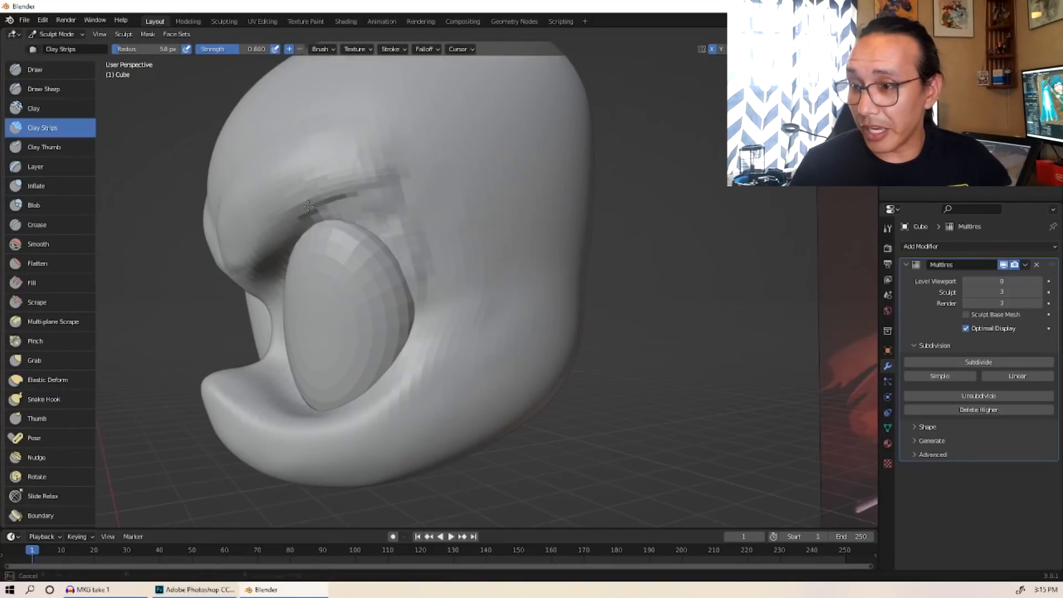
left_click(33, 360)
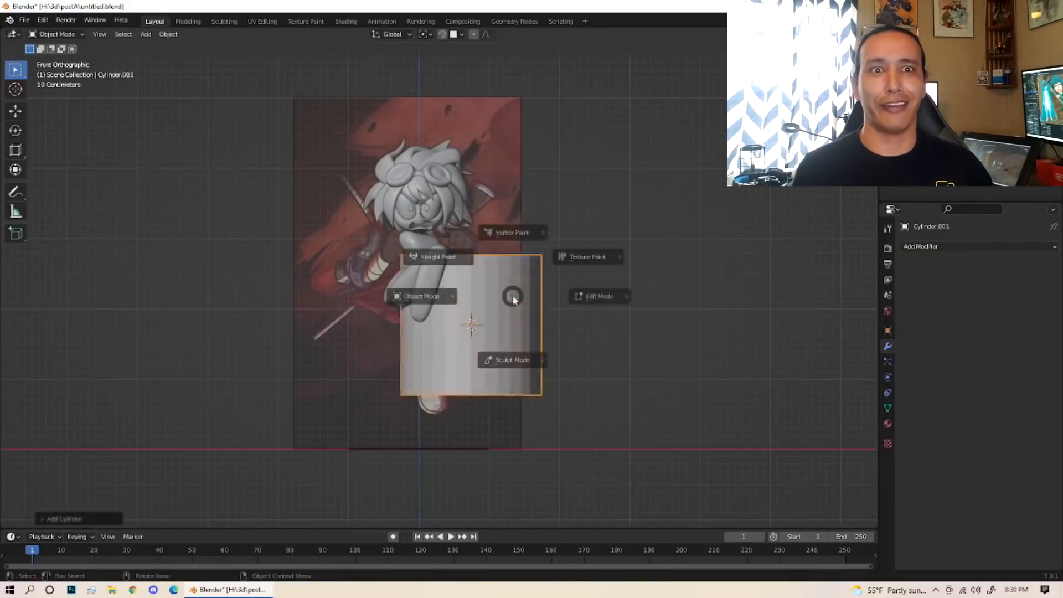
Stroke Cube.015 into a bent limb with a rounded joint
left_click(598, 297)
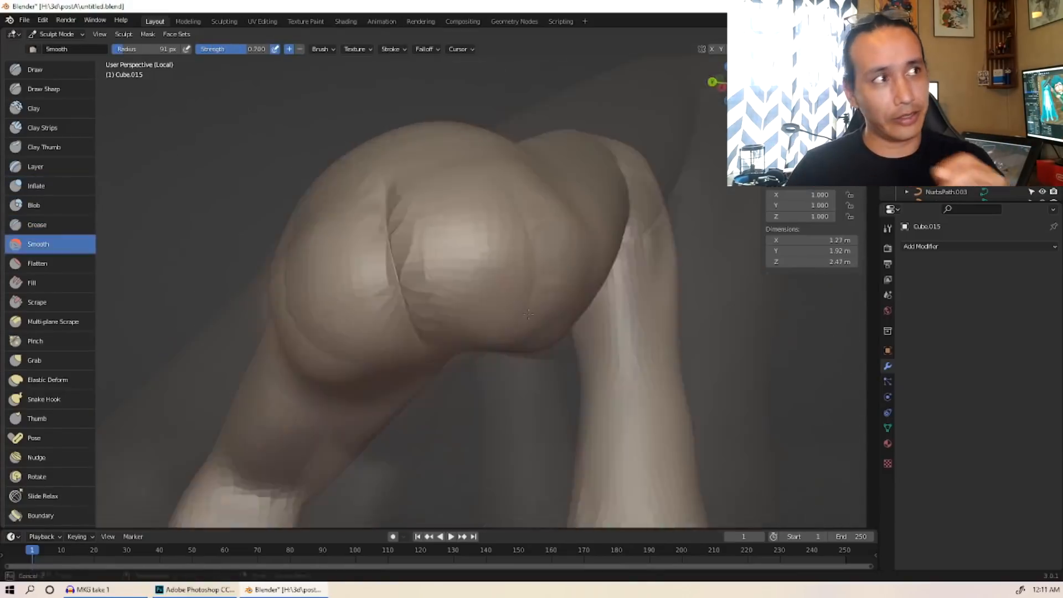
Sharpen the crease where the neck meets the head, then switch to the Pinch brush for the arm crease
left_click(38, 225)
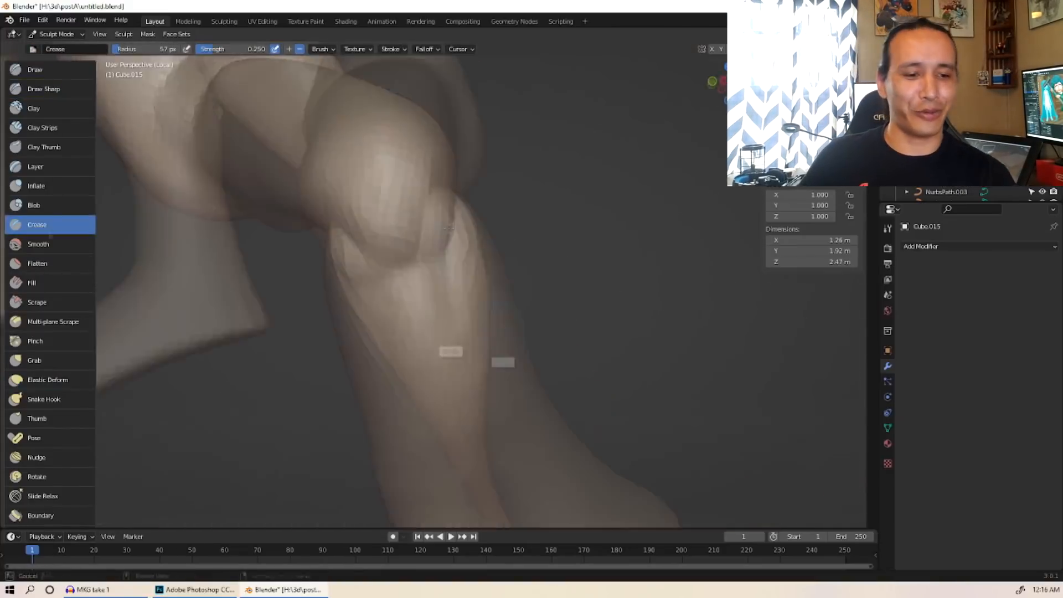
left_click(39, 243)
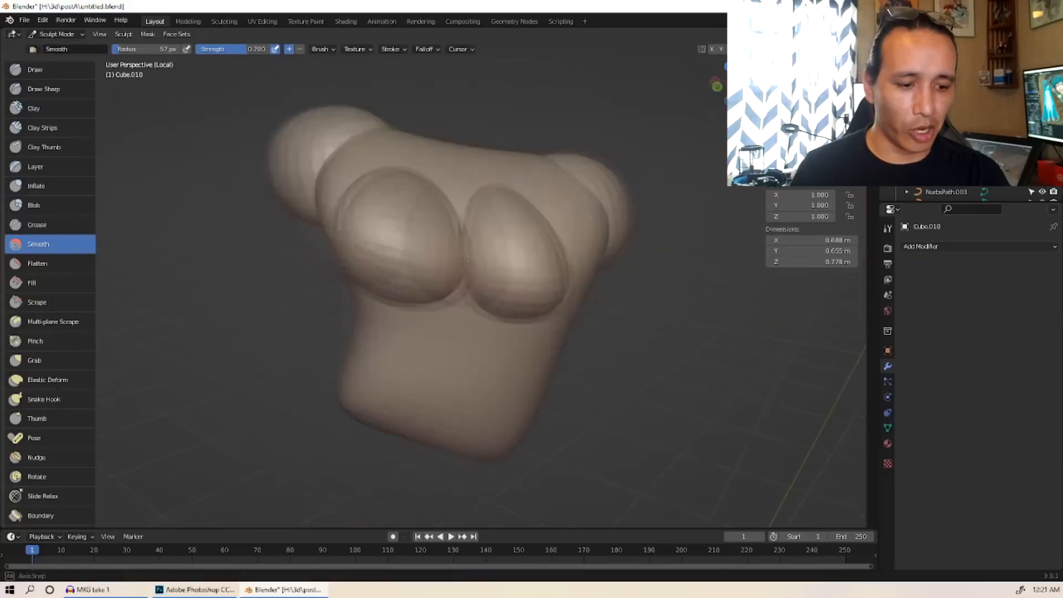
left_click(40, 127)
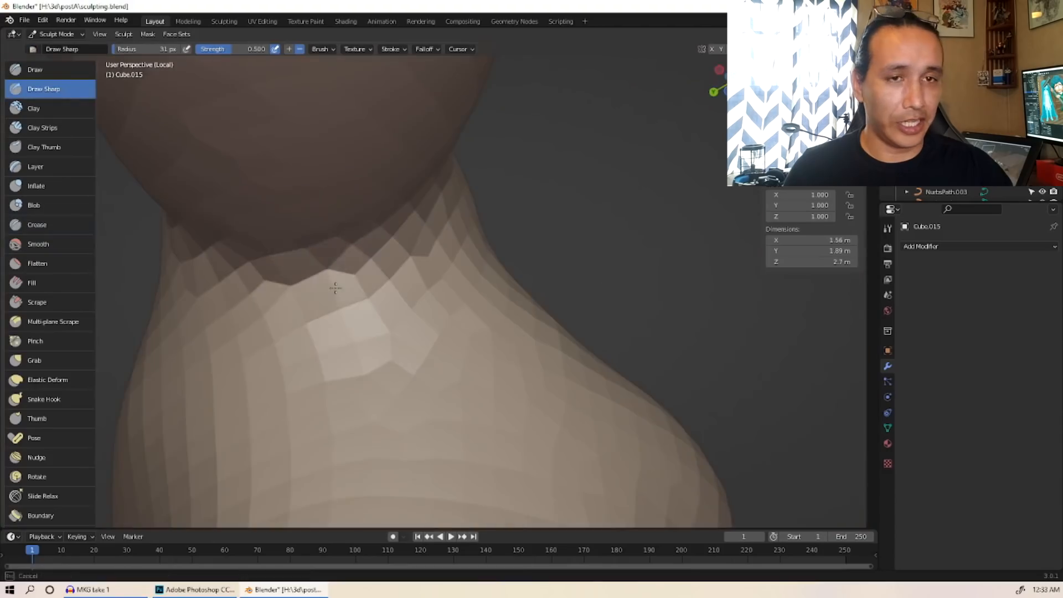
left_click_drag(332, 284, 393, 302)
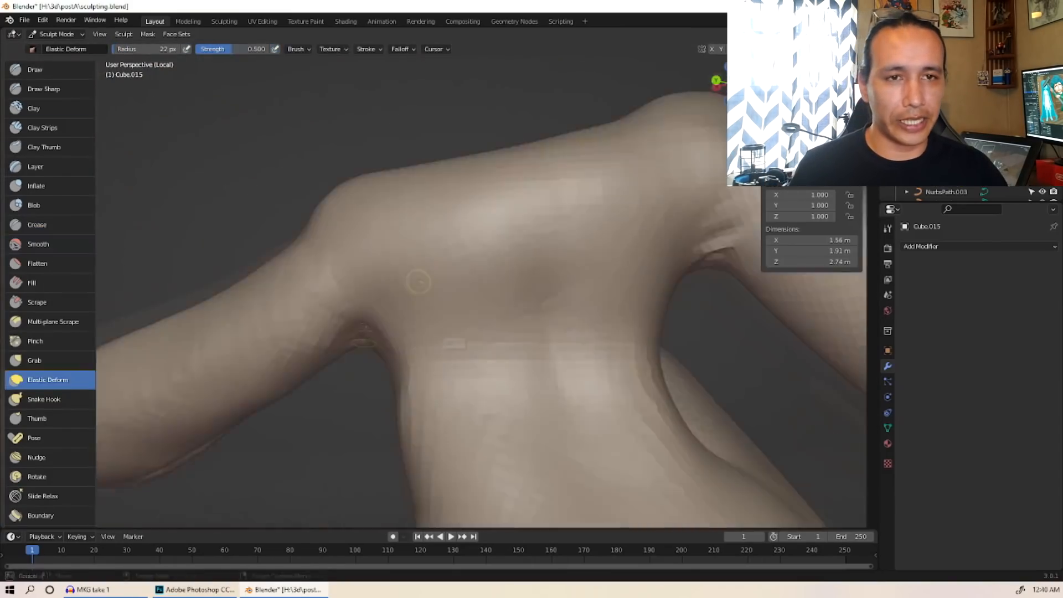
left_click(35, 341)
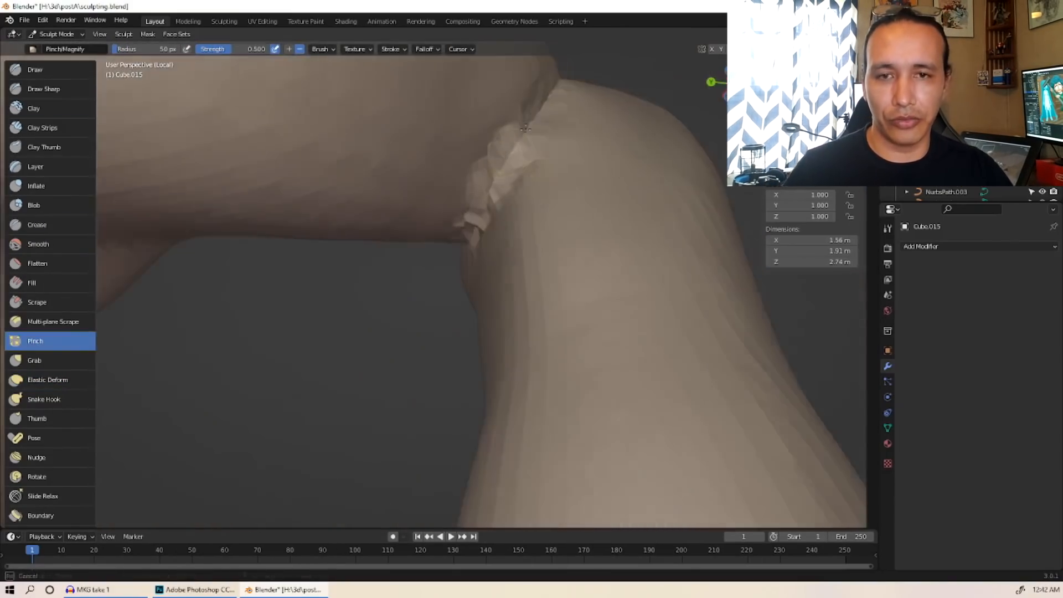
left_click(38, 223)
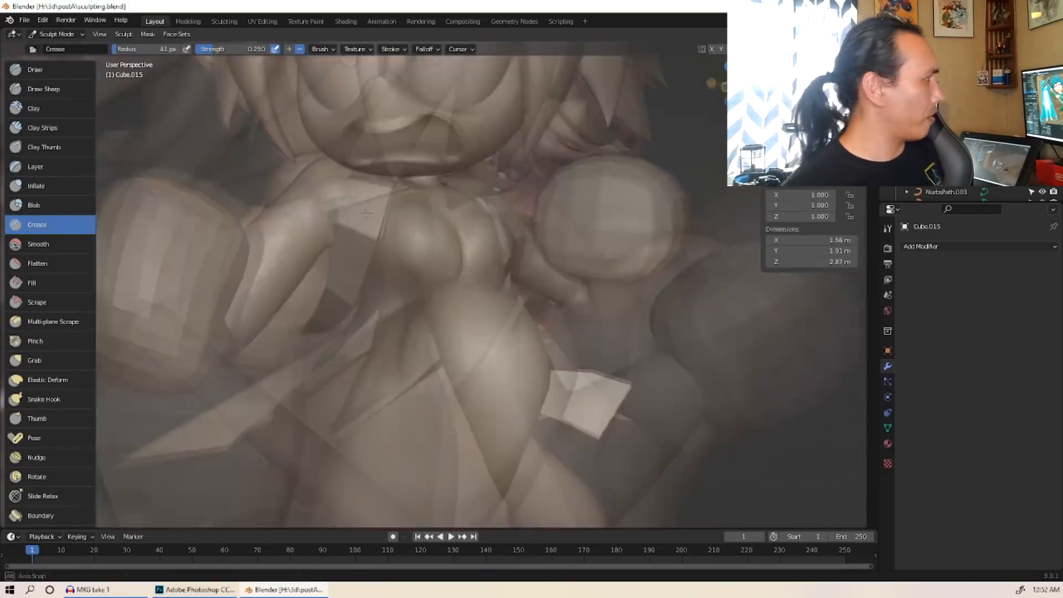
Pick the Crease brush to refine the blocked-out chibi figures
left_click(39, 243)
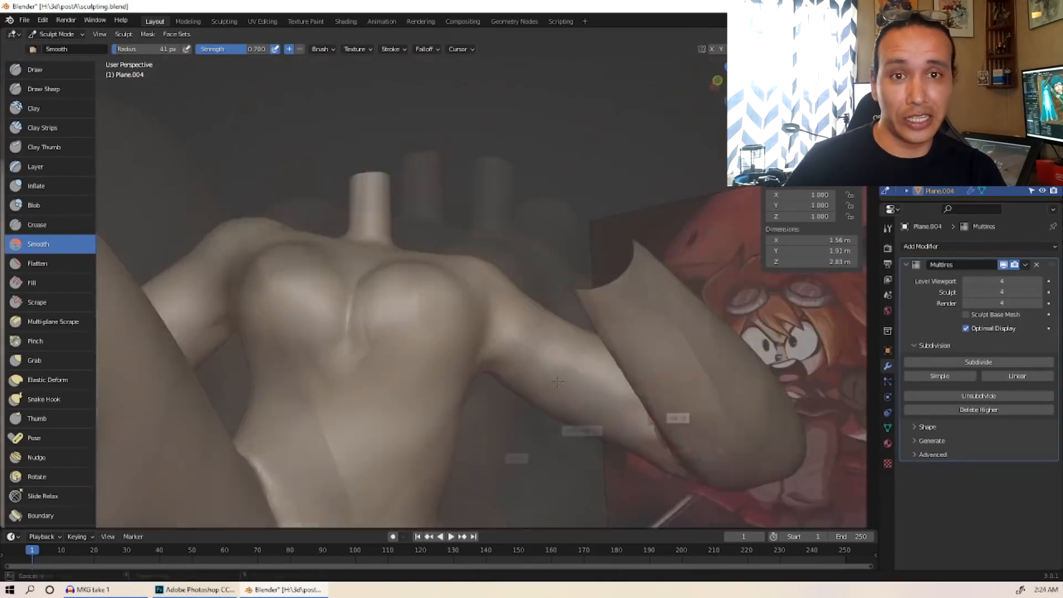
Choose the Smooth brush to soften the level-4 Multires torso sculpt
left_click(37, 224)
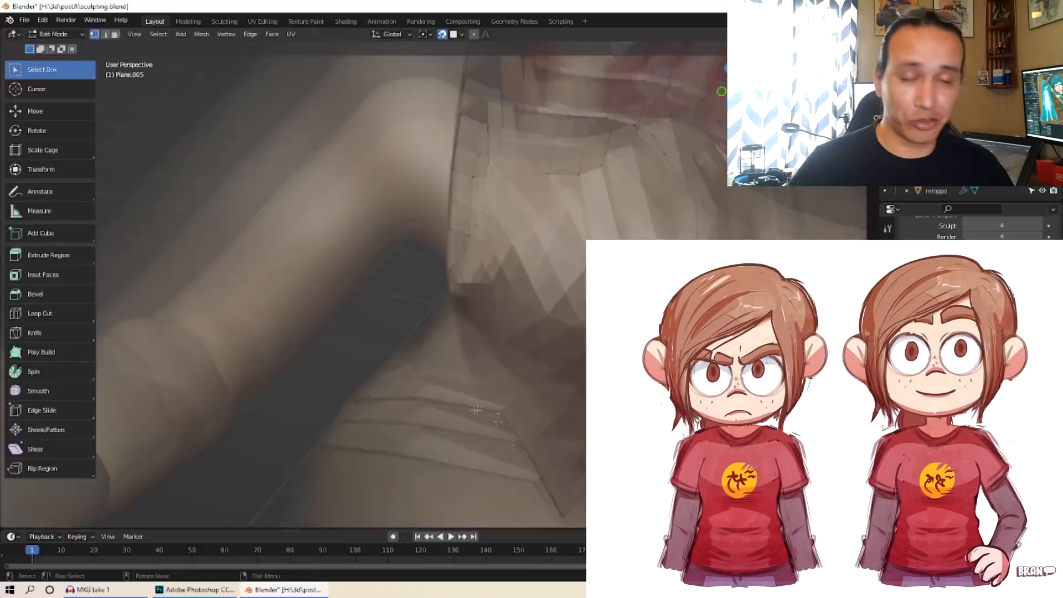
left_click(55, 35)
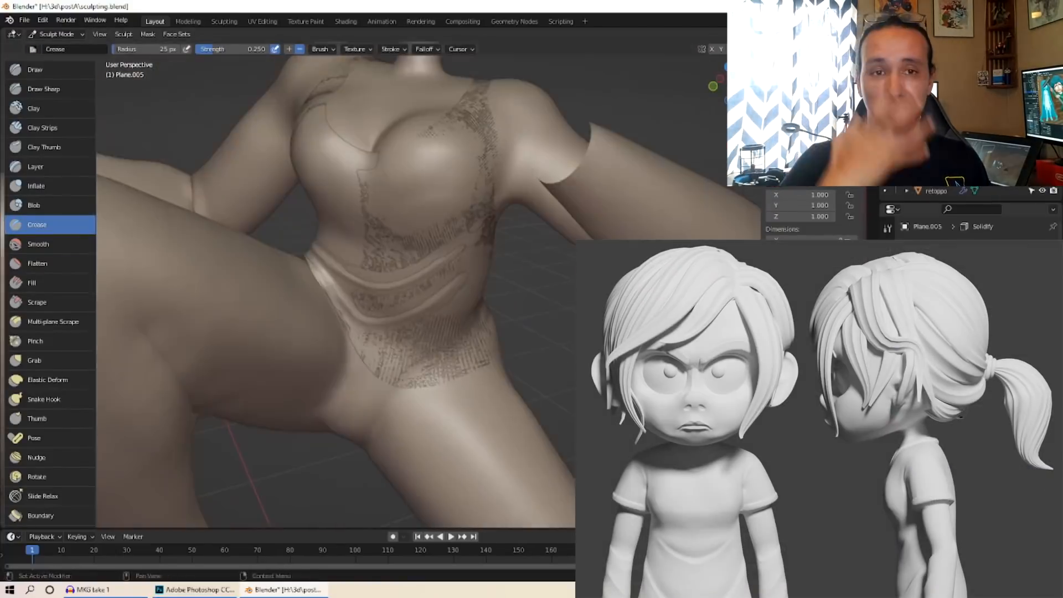
left_click(61, 33)
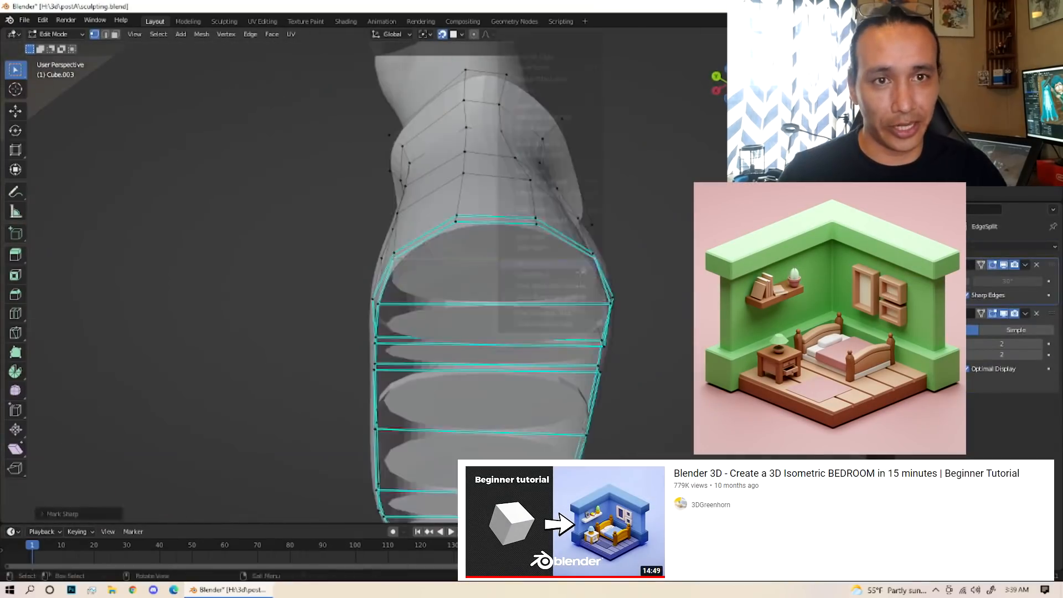
Leave Edit Mode on the boot mesh and return to Object Mode
key("Tab")
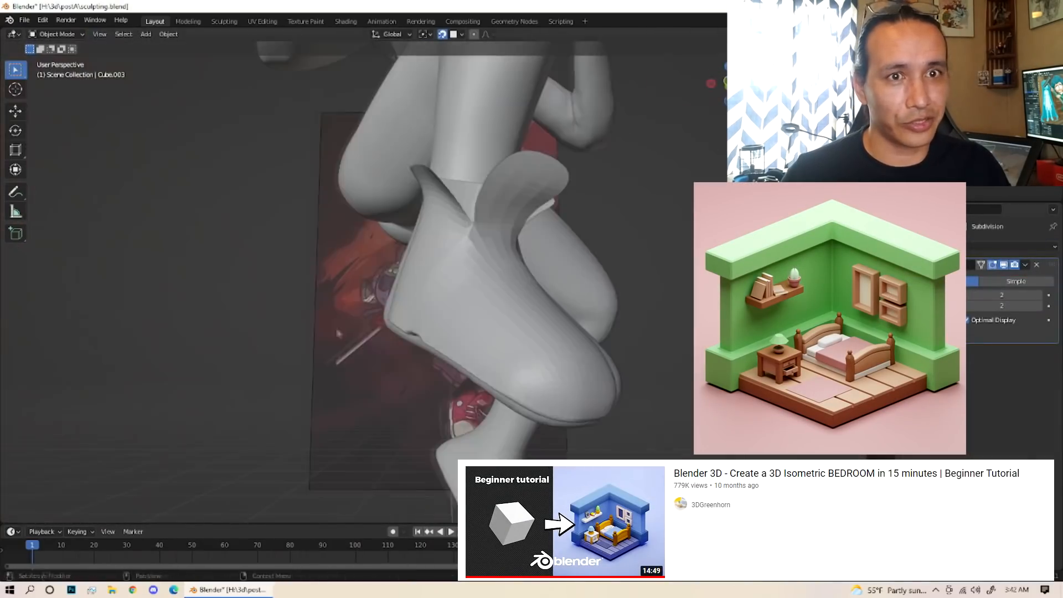
left_click(53, 33)
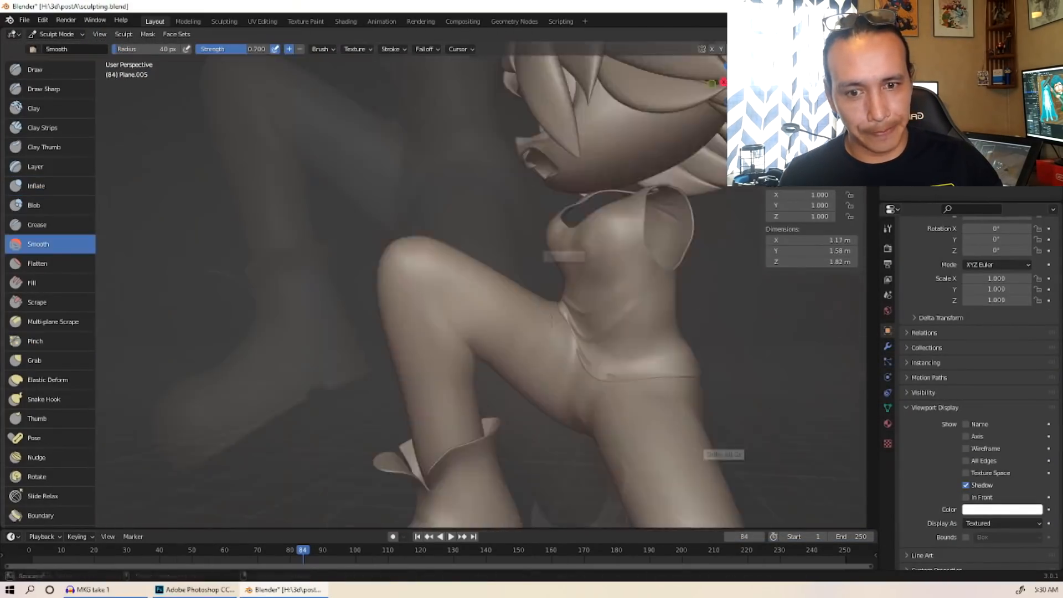
Exit Sculpt Mode and toggle Edit Mode on the leg-warmer mesh to check its Subdivision and Solidify modifiers
left_click(42, 127)
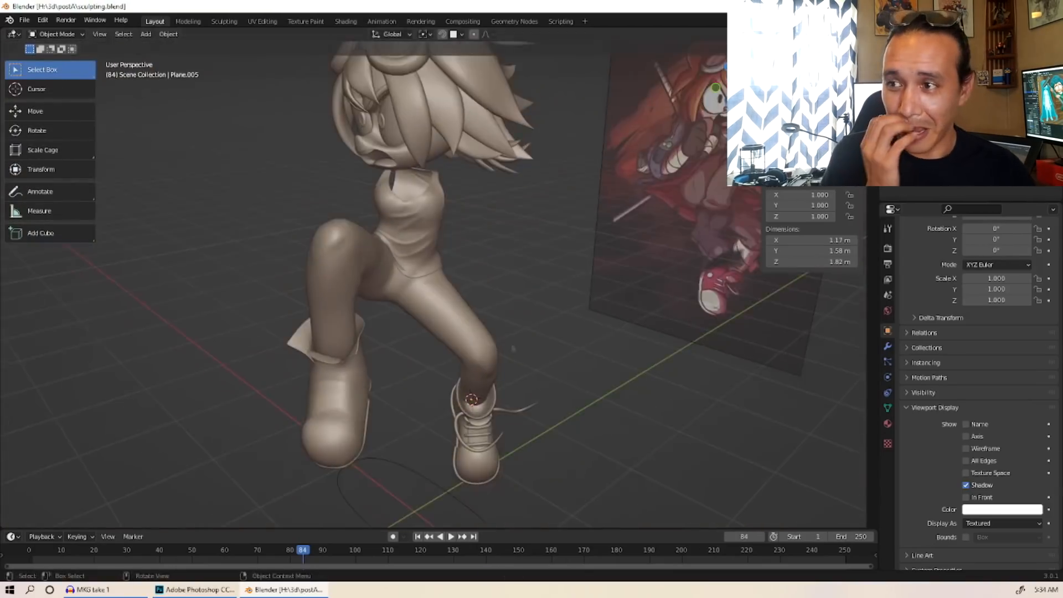
key("Tab")
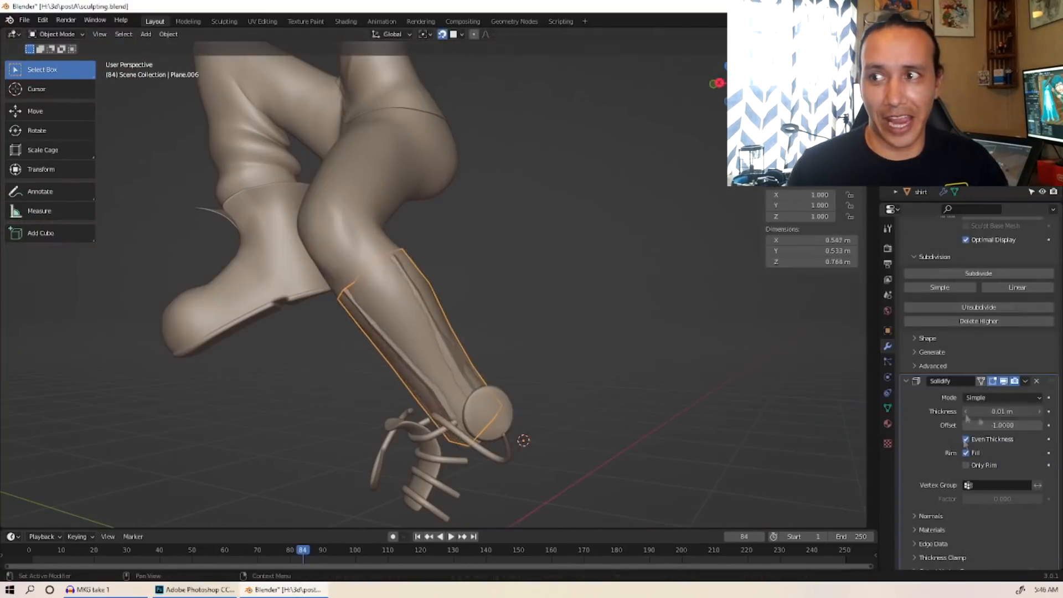
key("Tab")
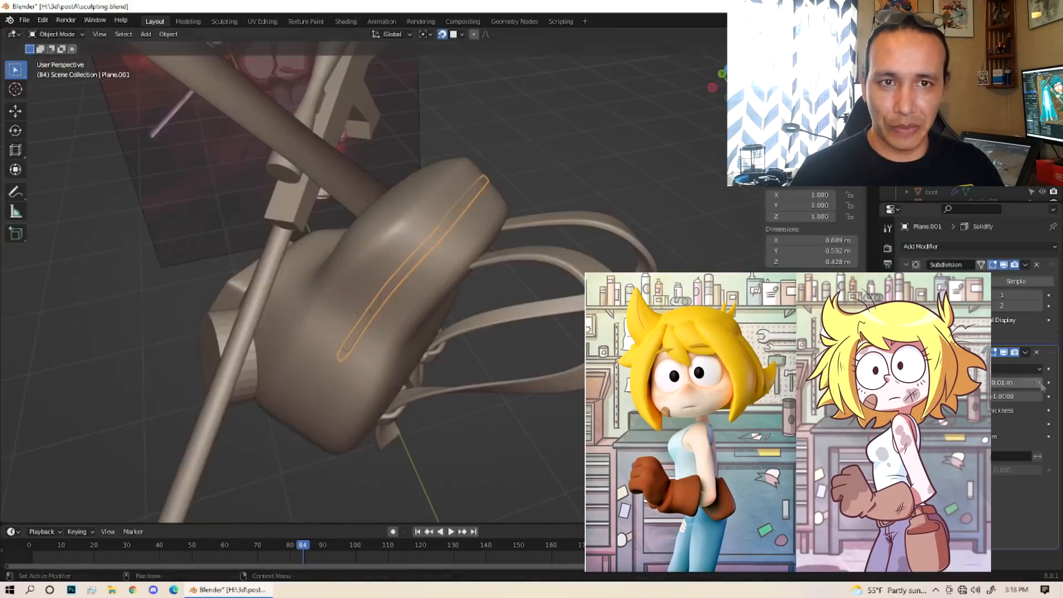
key("Tab")
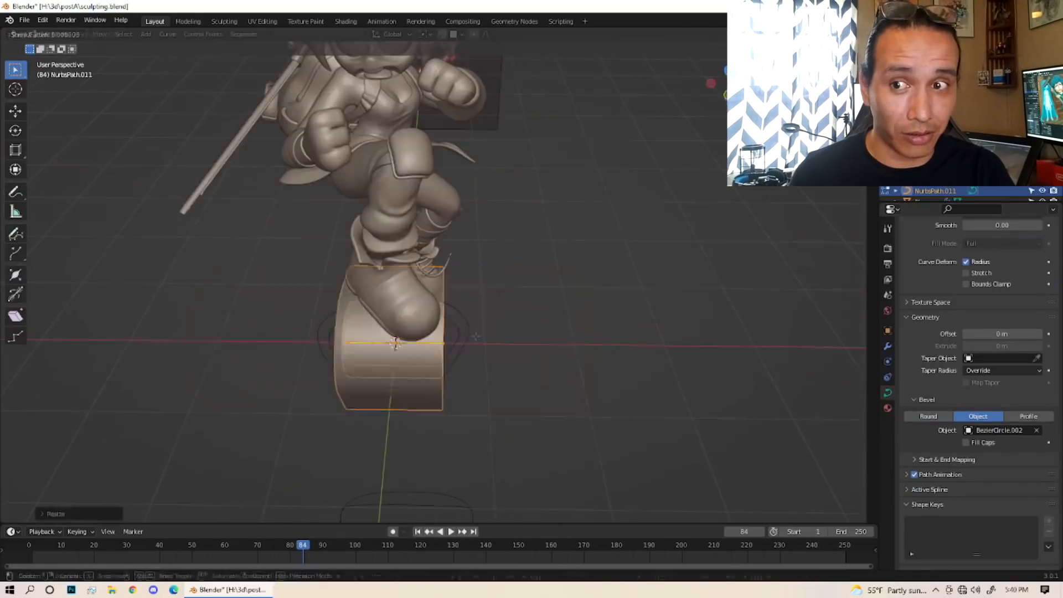
Select bat.001 so its vertices can be edited above the empty UV grid
left_click(967, 443)
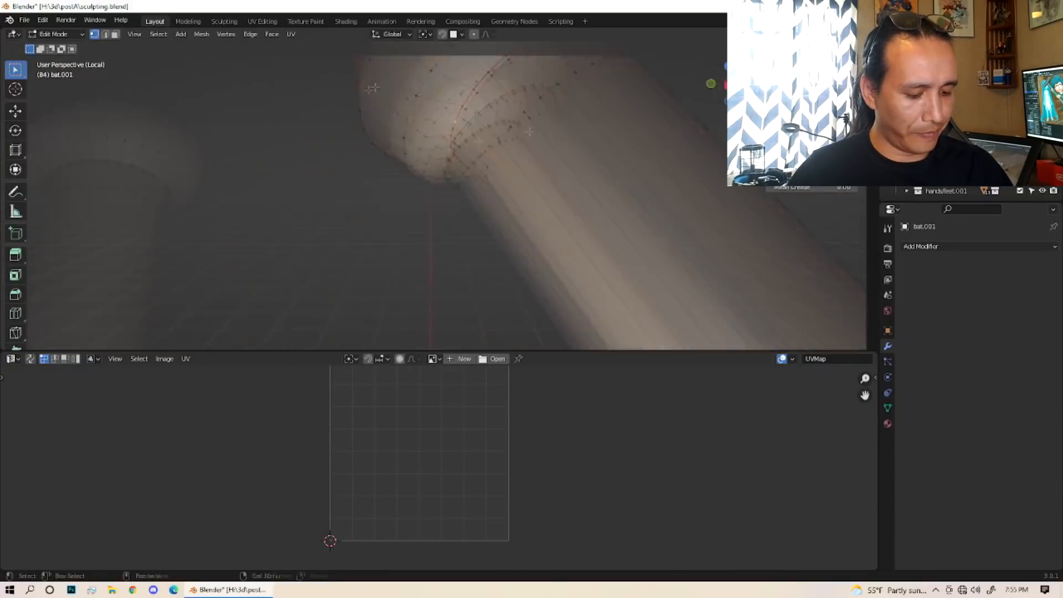
Toggle X-ray view so boot.001 shows see-through above the UV Editor
left_click(250, 33)
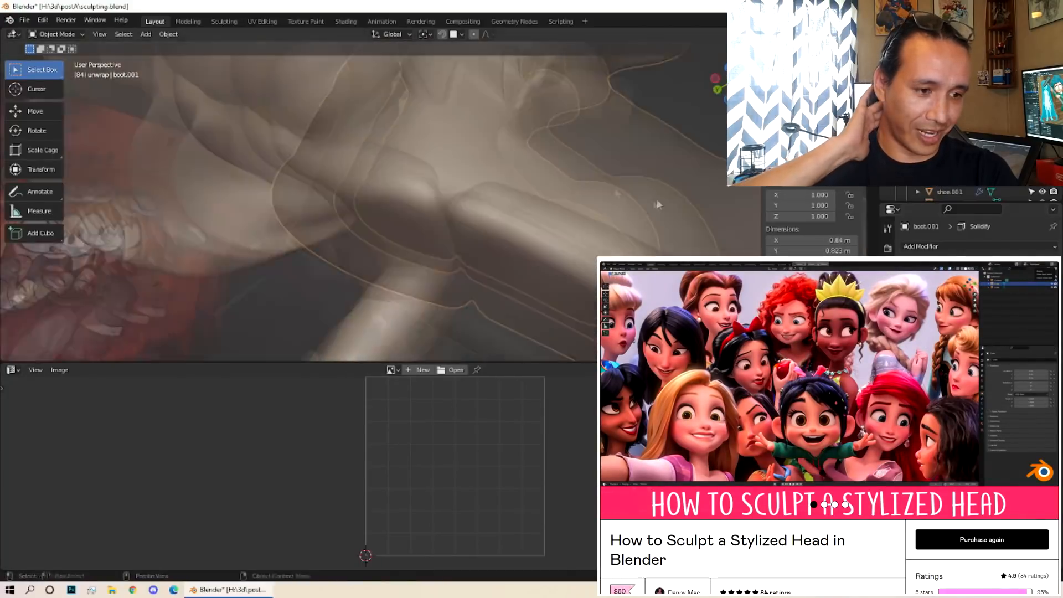
Leave the hair clump's edit mode and set its particle children to Simple with clumping
key("Tab")
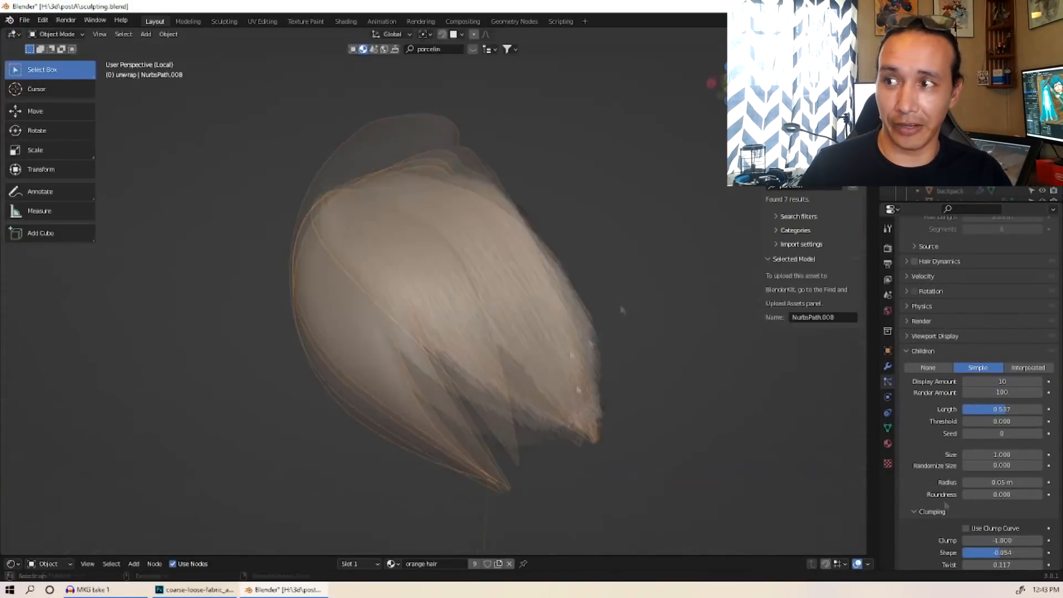
left_click(60, 34)
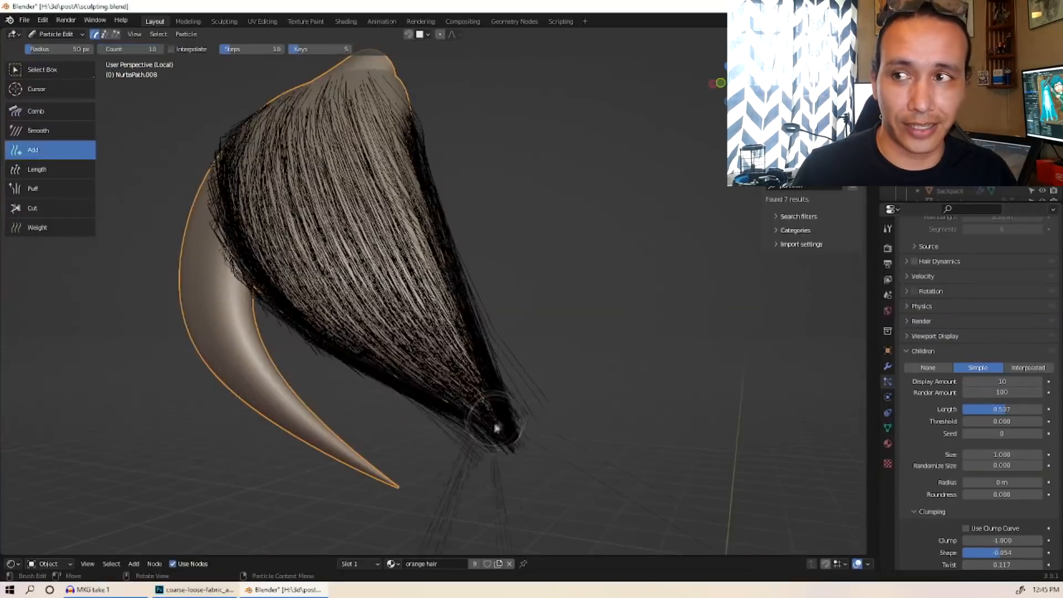
Exit Particle Edit mode and render the camera view of the orange-haired girl
left_click(60, 34)
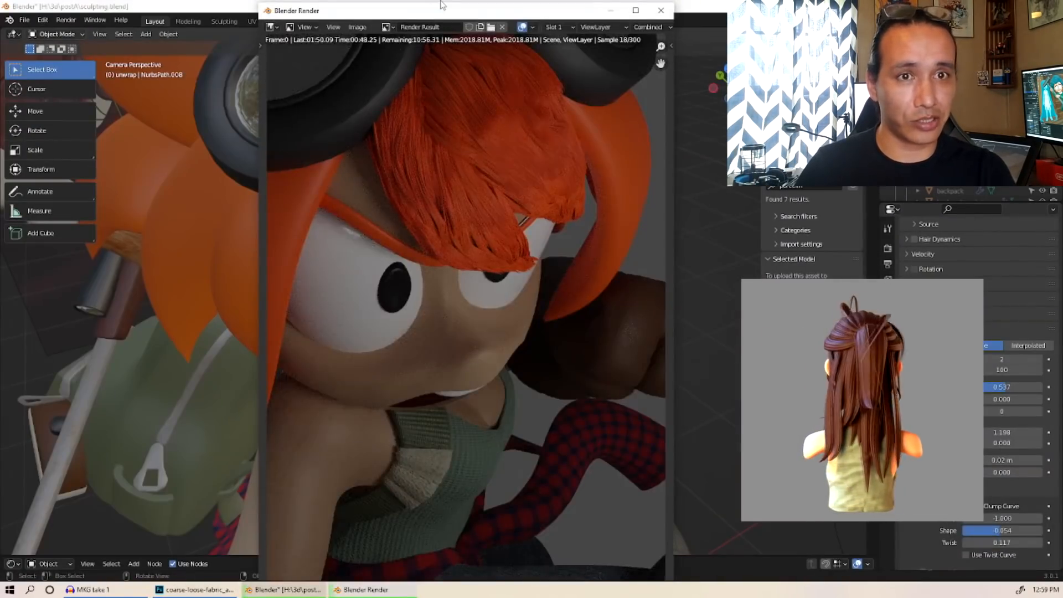
Close the render window and bring the hair clump strip meshes into Edit Mode
left_click(660, 10)
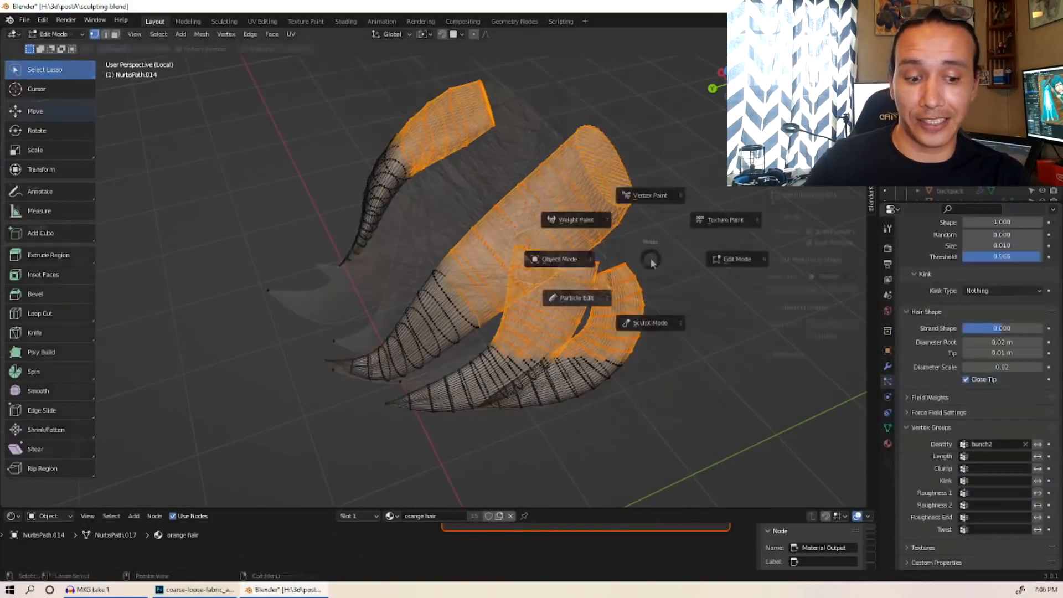
Select head.001 and edit its mouth interior faces, checking the Material.005, Material.004 and orange hair slots
left_click(576, 297)
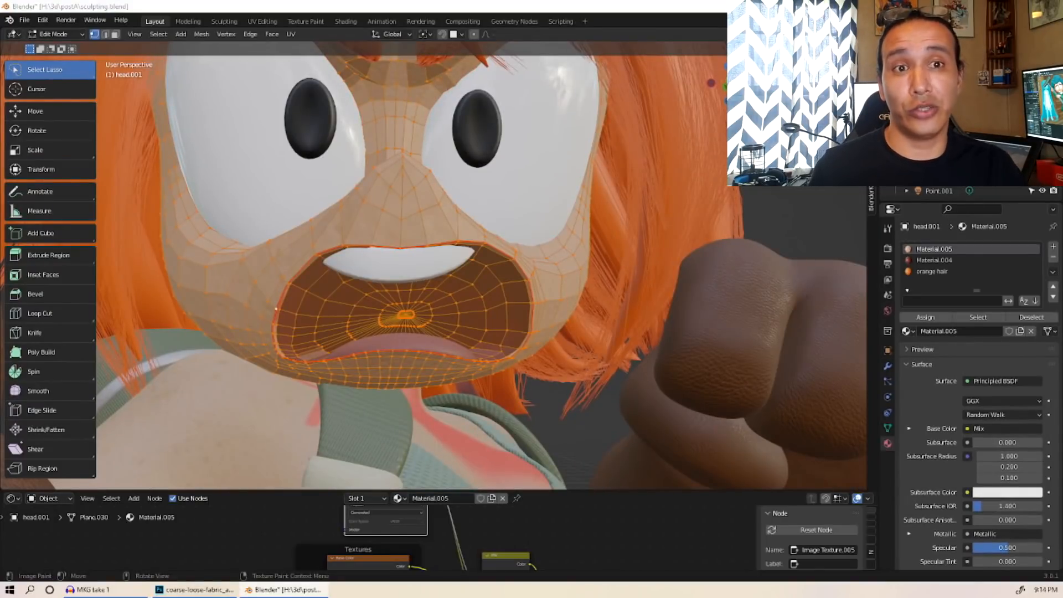
Paint red strokes on the head's alpha texture in Texture Paint and save the image
left_click(58, 35)
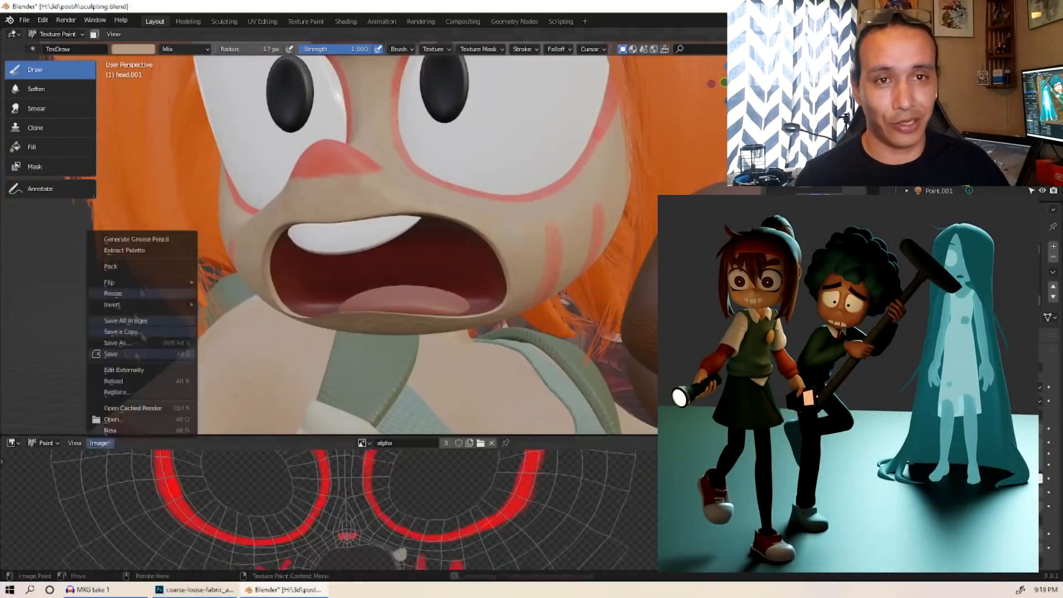
left_click(183, 589)
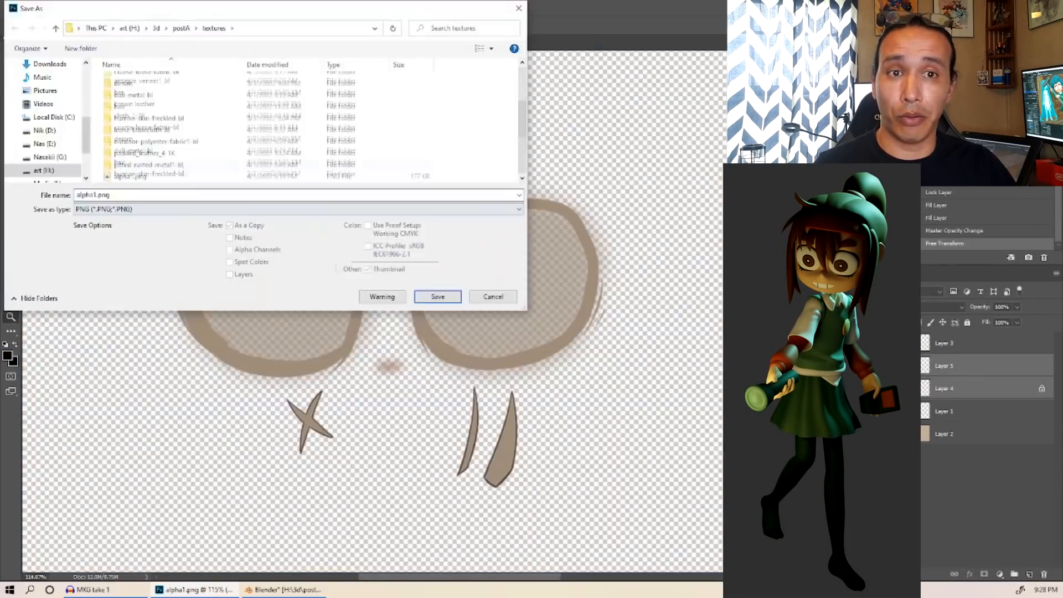
Save the glasses and face markings as alpha1.png in Photoshop and open alpha2.png for the arms
left_click(284, 589)
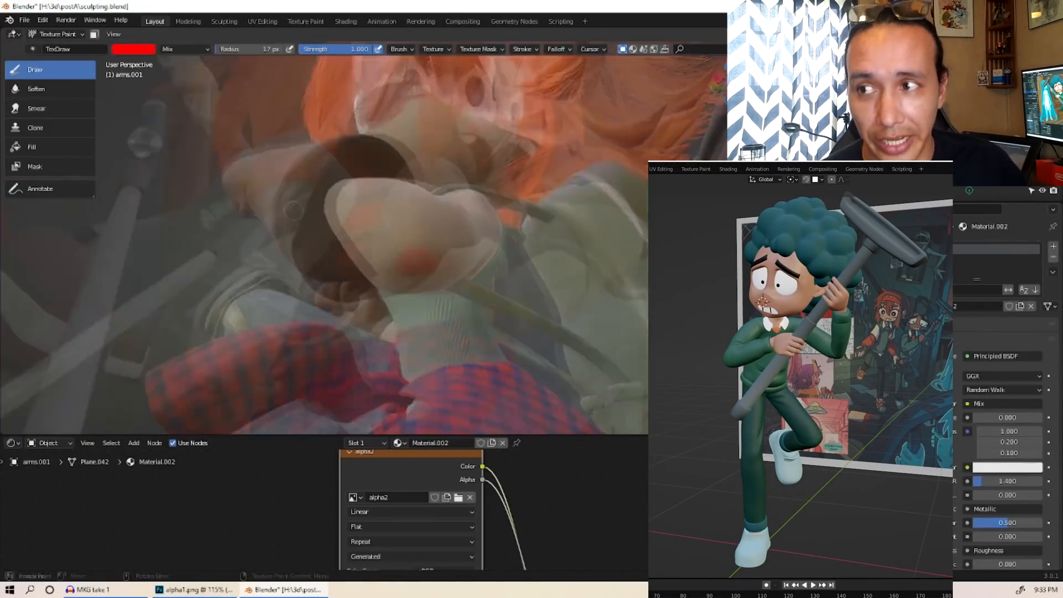
left_click(176, 589)
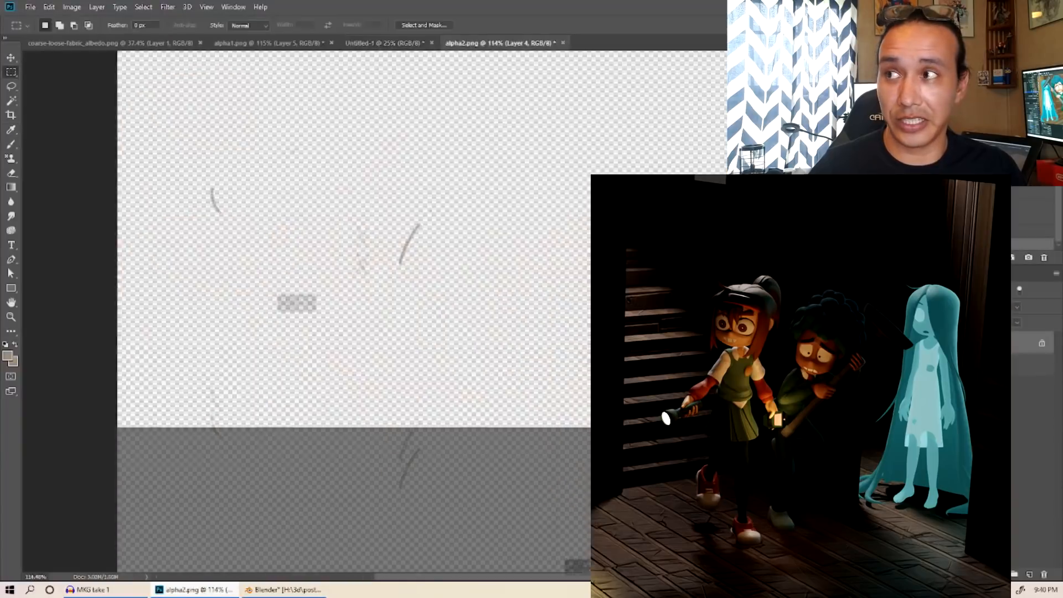
left_click(385, 42)
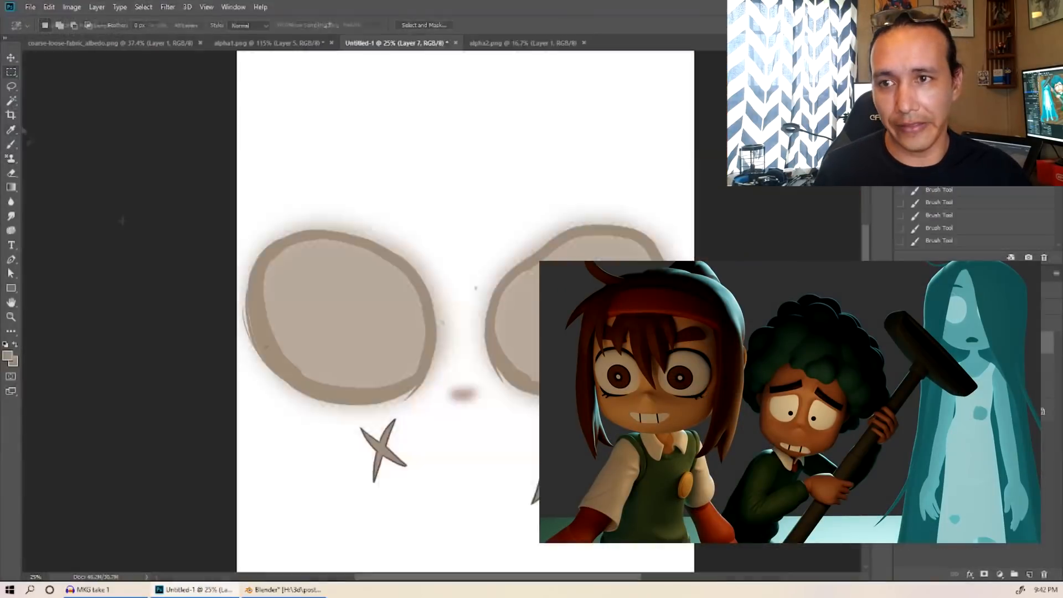
left_click(277, 589)
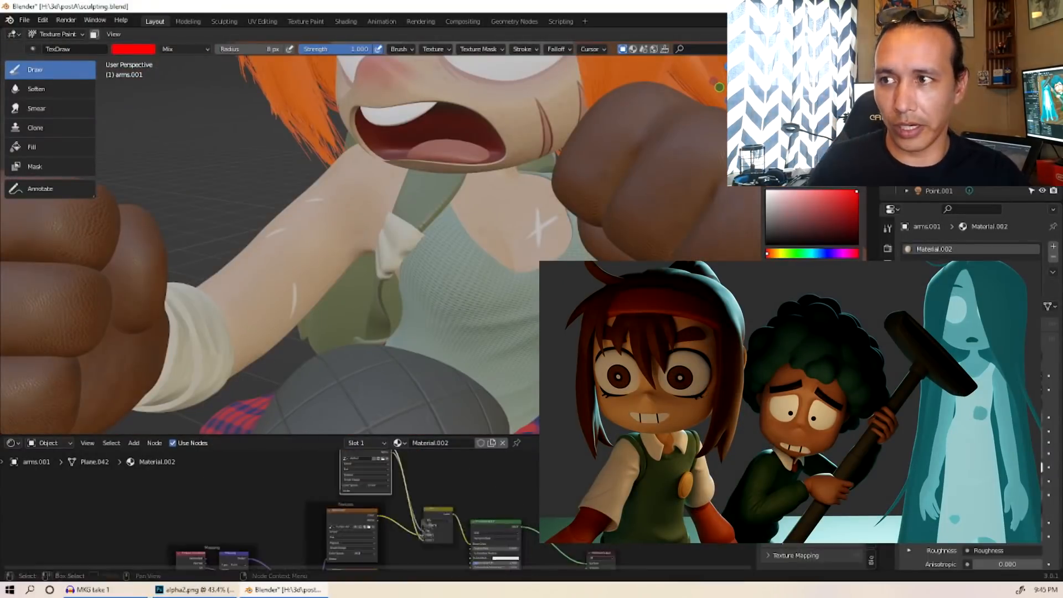